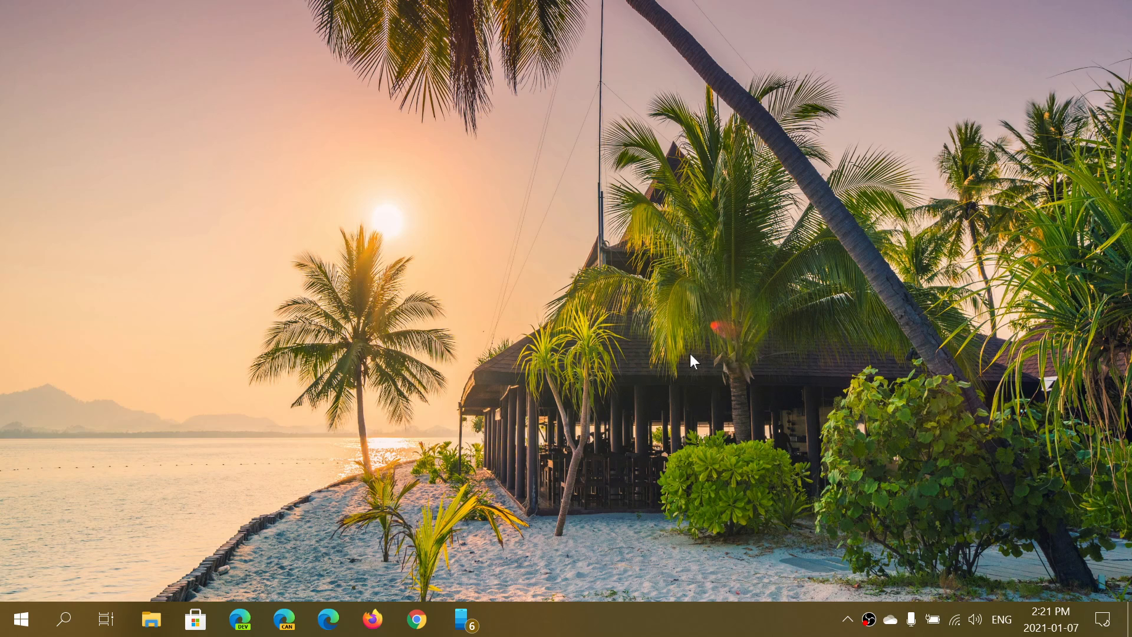
mouse_move(866, 456)
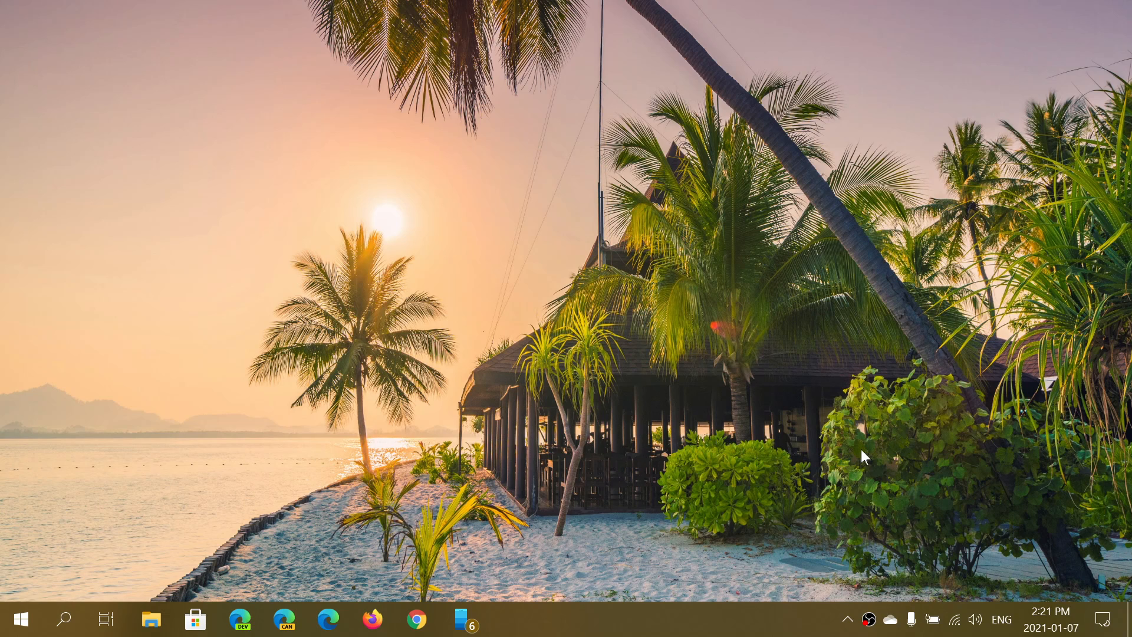
mouse_move(1104, 620)
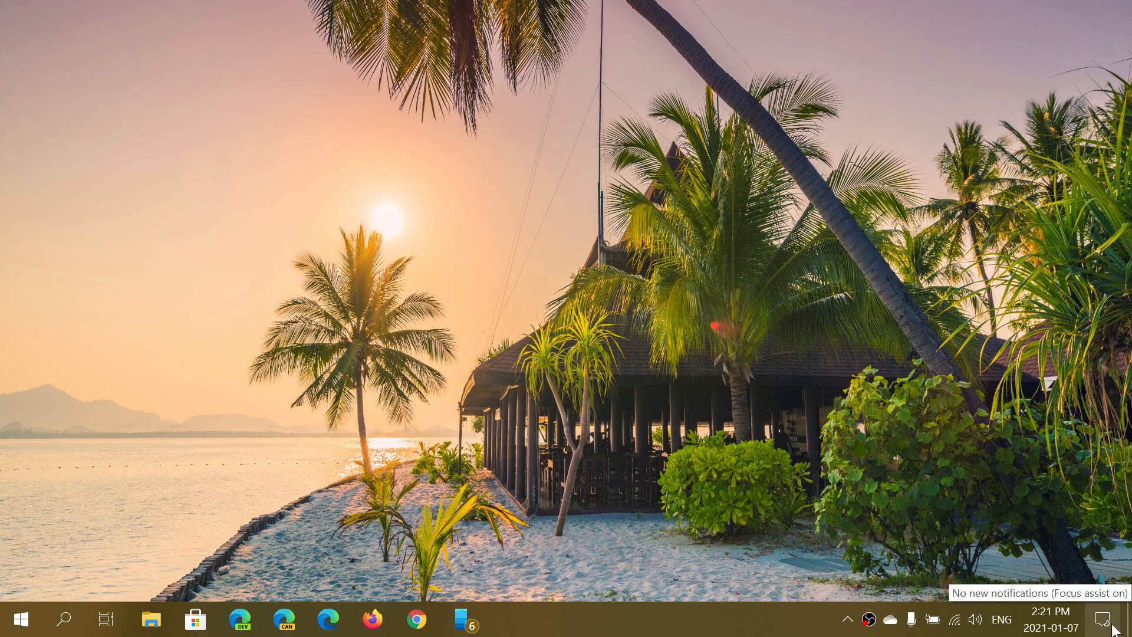
Expand the Action Center from the taskbar to show notifications and quick actions
click(1104, 619)
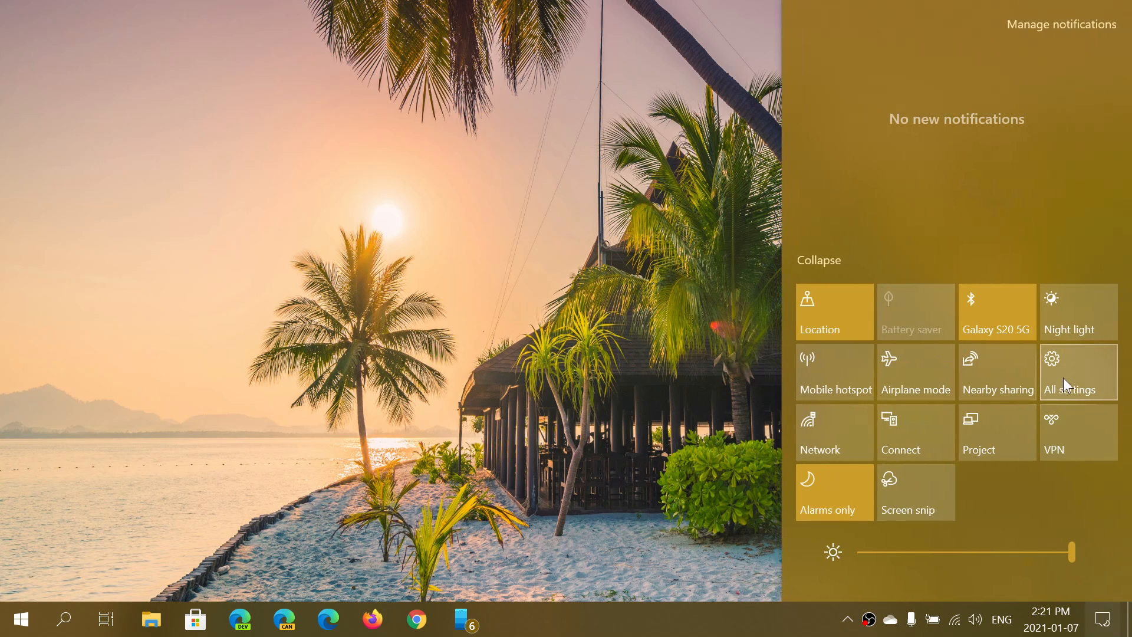
Reach Accounts > Sync your settings via All settings, showing every sync toggle on
click(1070, 372)
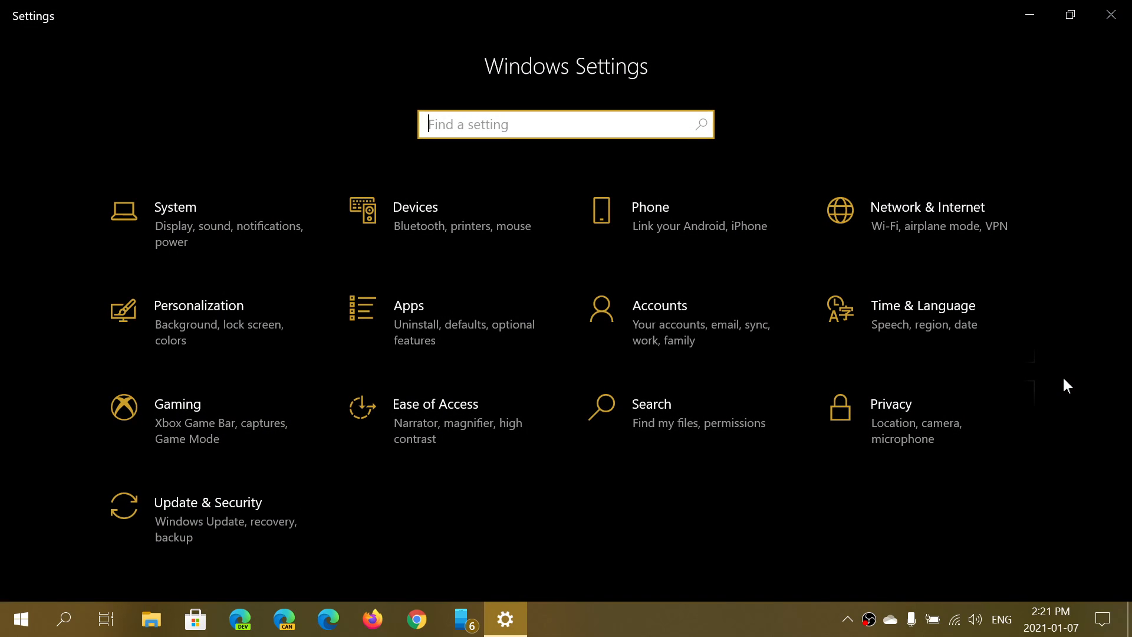
mouse_move(698, 323)
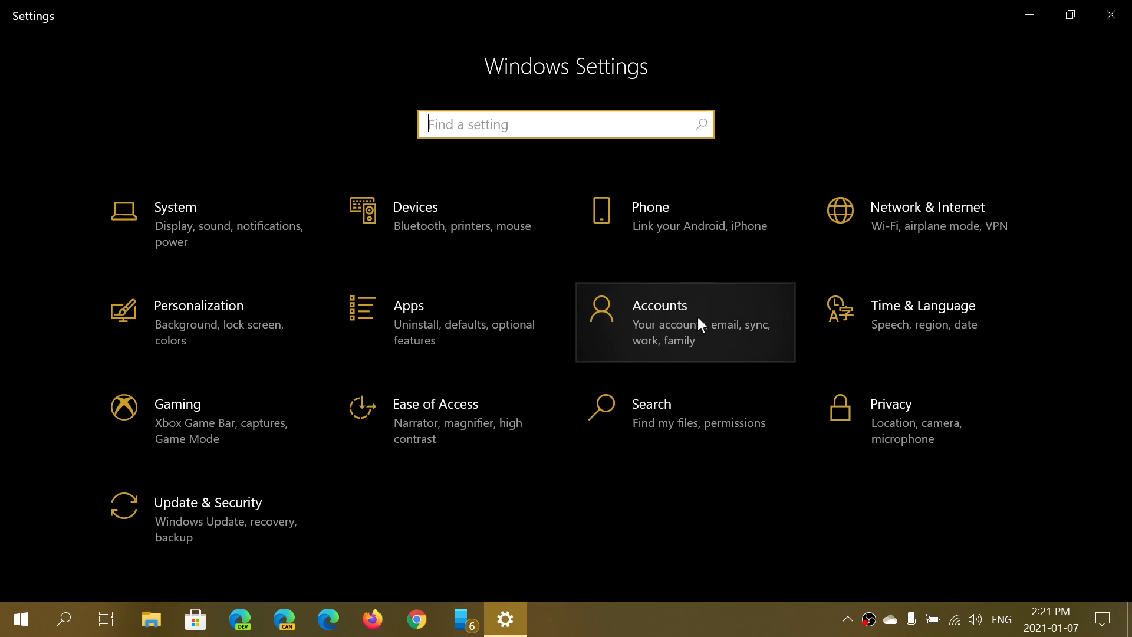
click(658, 321)
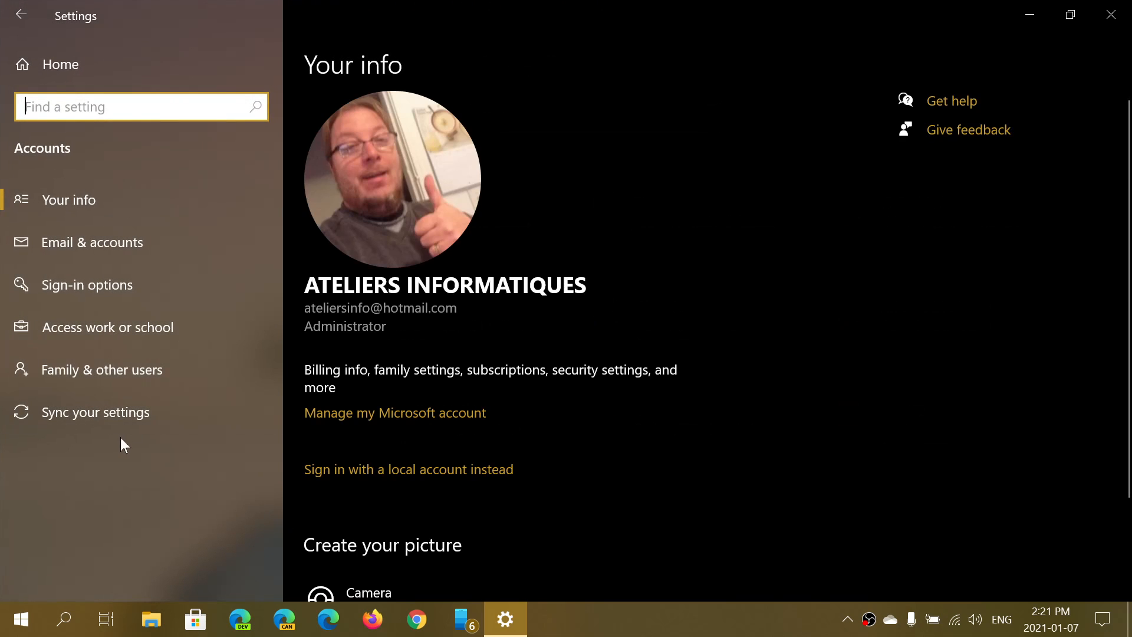
click(95, 412)
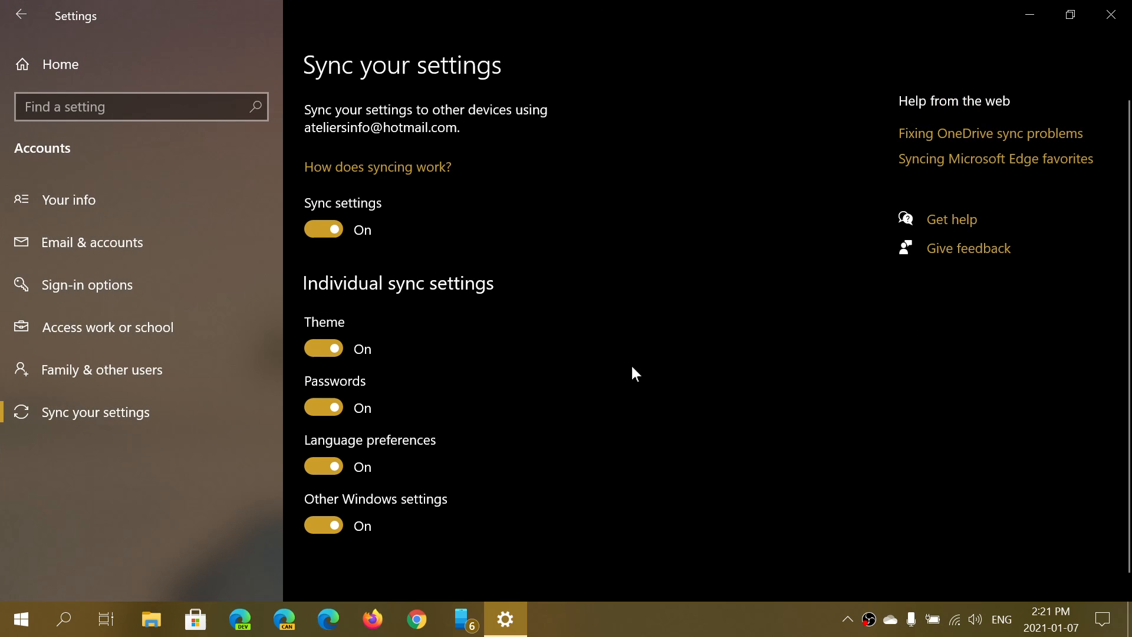
mouse_move(759, 395)
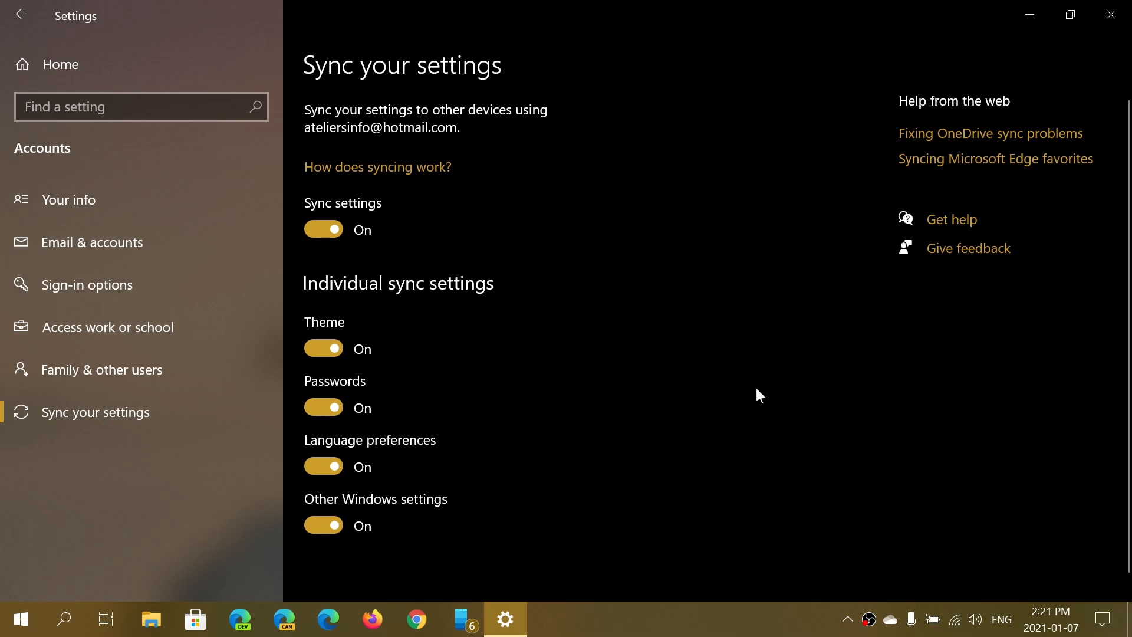